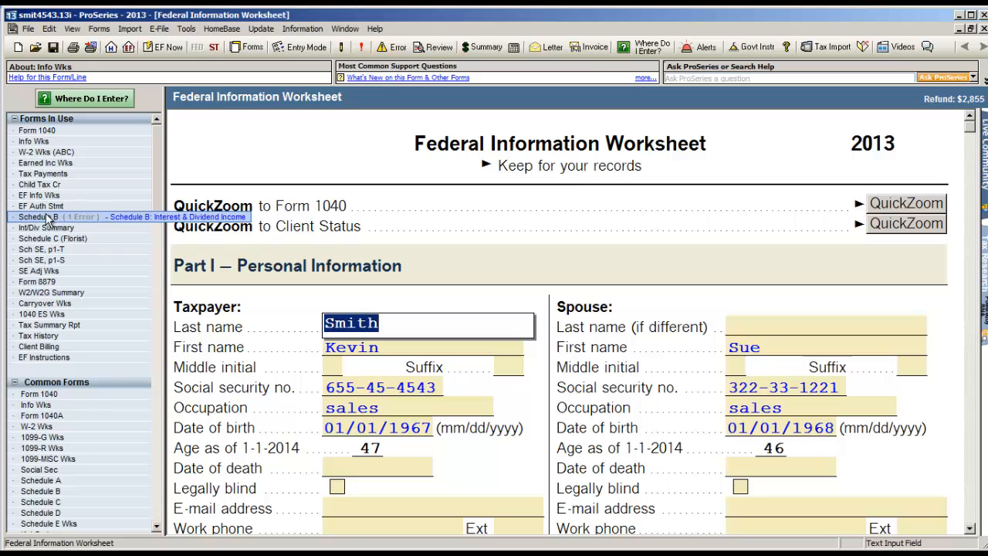
Open Schedule B and scroll to the Bank of America row in the Interest Income worksheet.
{"action": "left_click", "coordinate": [39, 216]}
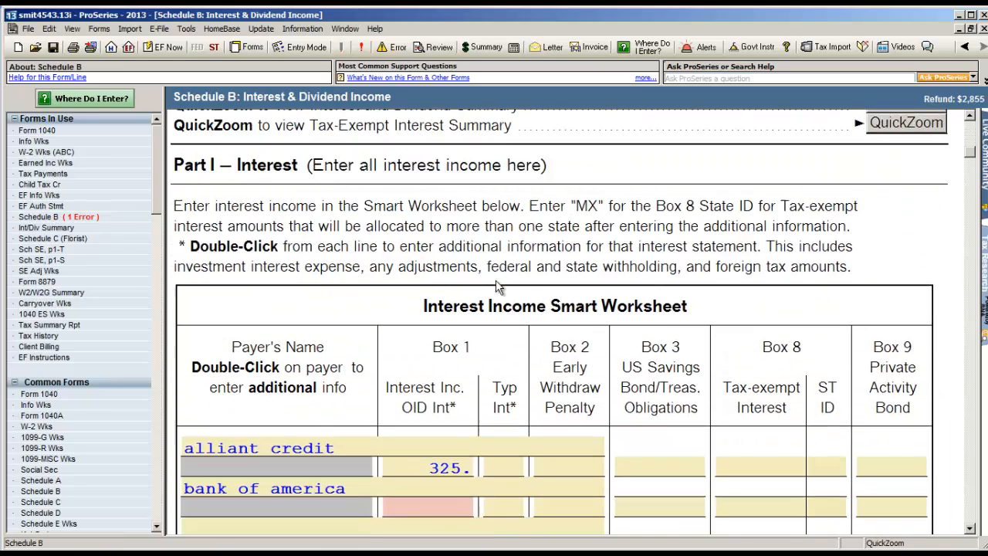
{"action": "scroll", "scroll_direction": "down", "scroll_amount": 3}
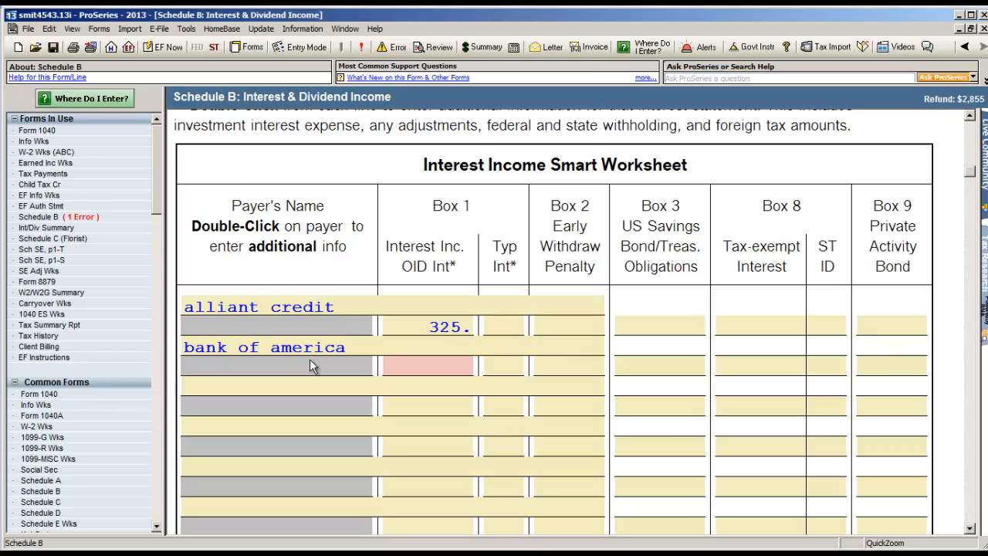
{"action": "mouse_move", "coordinate": [429, 370]}
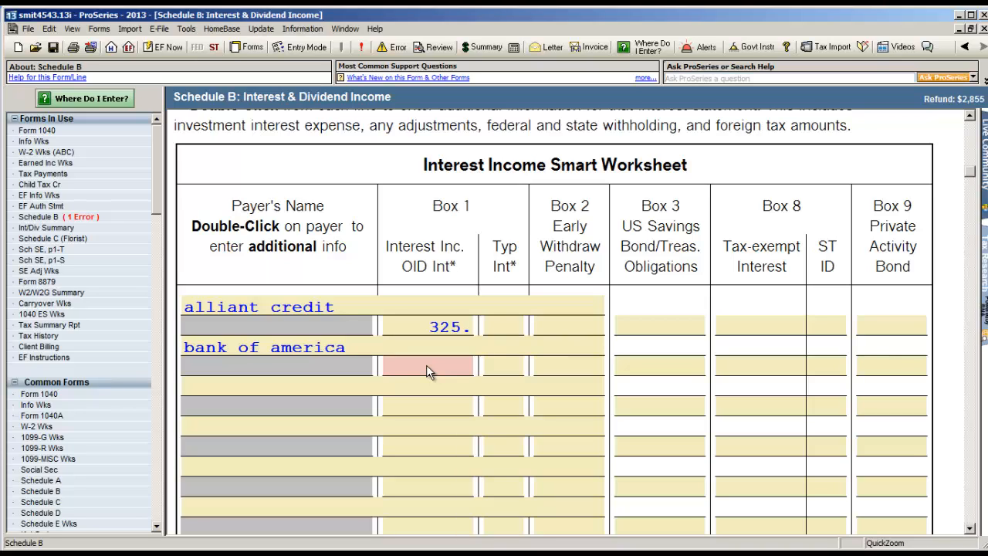
Mark the empty Bank of America Box 1 interest amount as missing client information and confirm the list.
{"action": "right_click", "coordinate": [429, 367]}
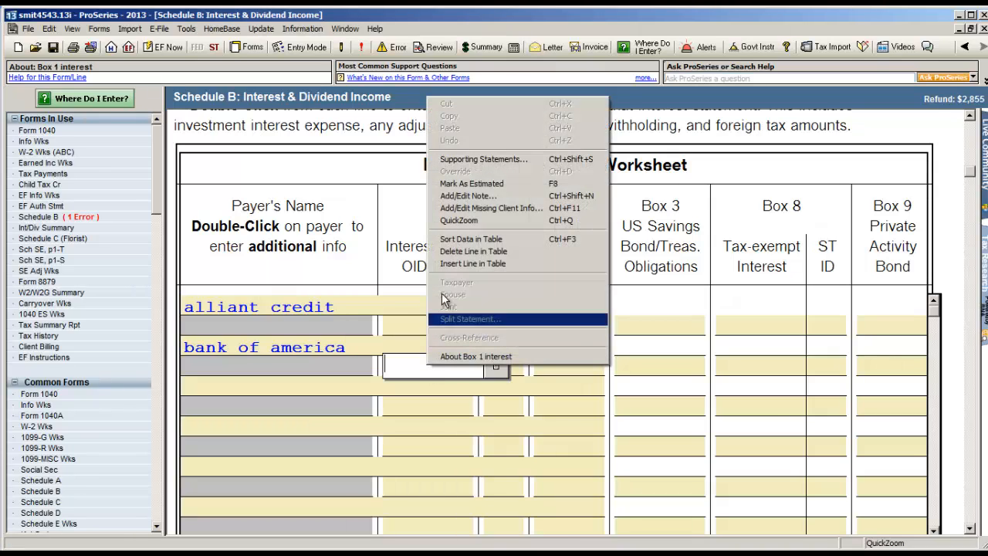
{"action": "mouse_move", "coordinate": [491, 207]}
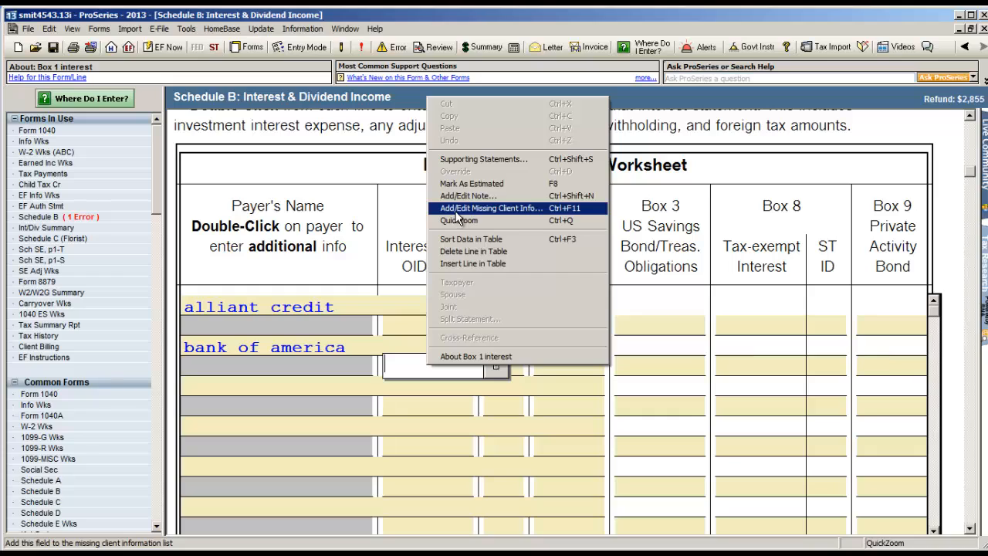
{"action": "mouse_move", "coordinate": [525, 216]}
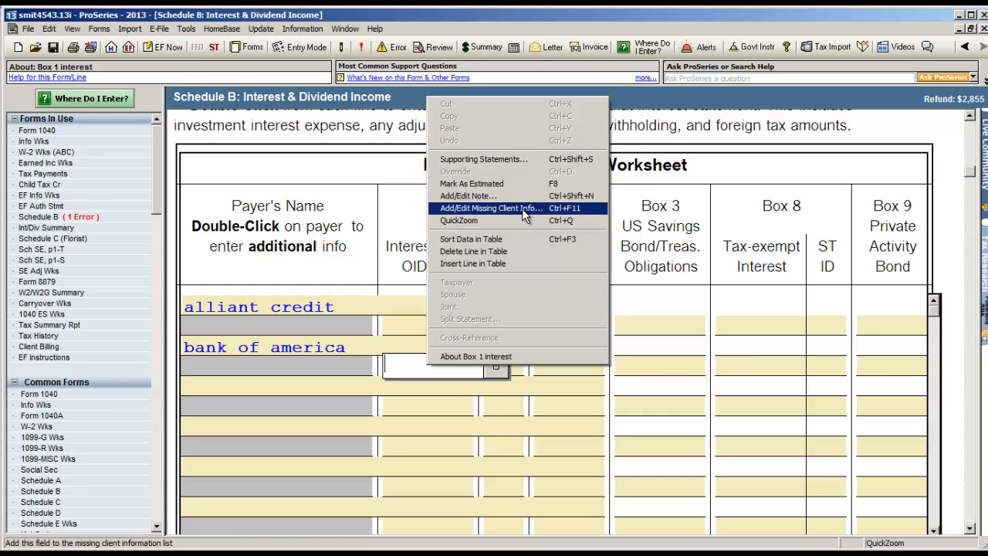
{"action": "left_click", "coordinate": [490, 207]}
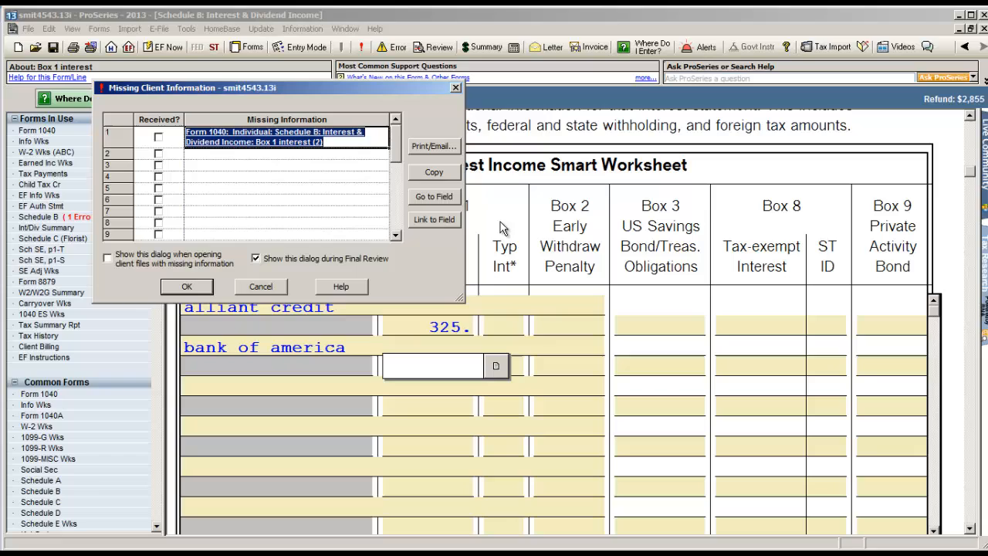
{"action": "mouse_move", "coordinate": [348, 147]}
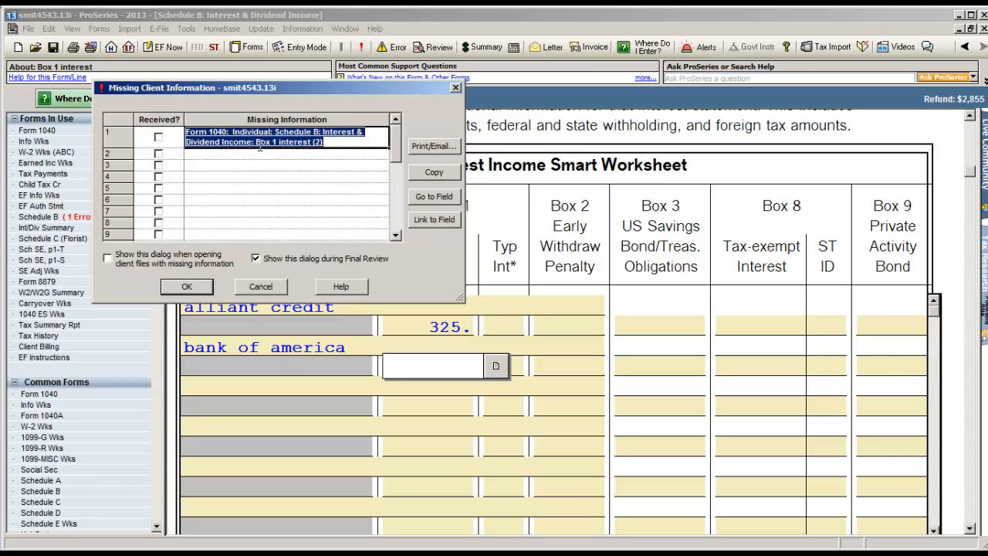
{"action": "mouse_move", "coordinate": [296, 362]}
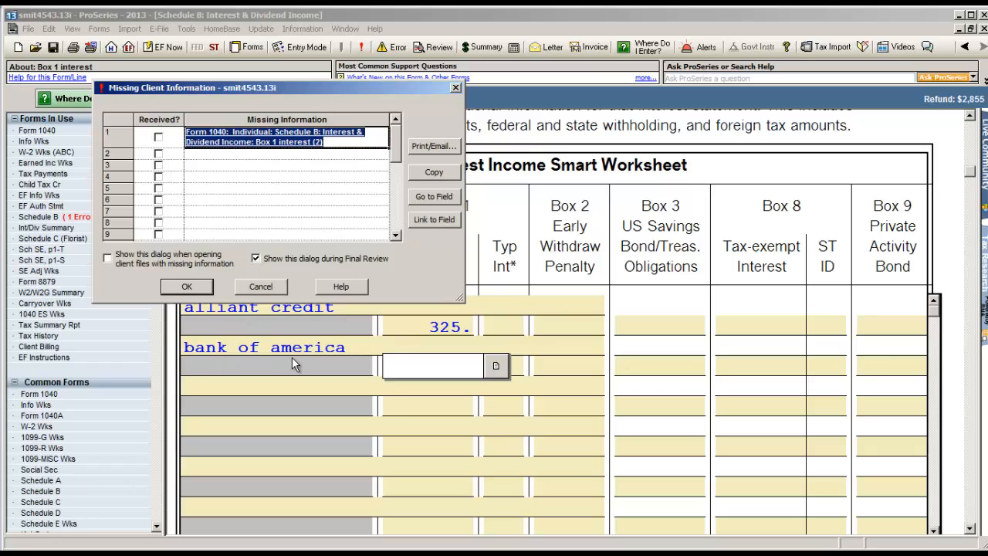
{"action": "mouse_move", "coordinate": [286, 233]}
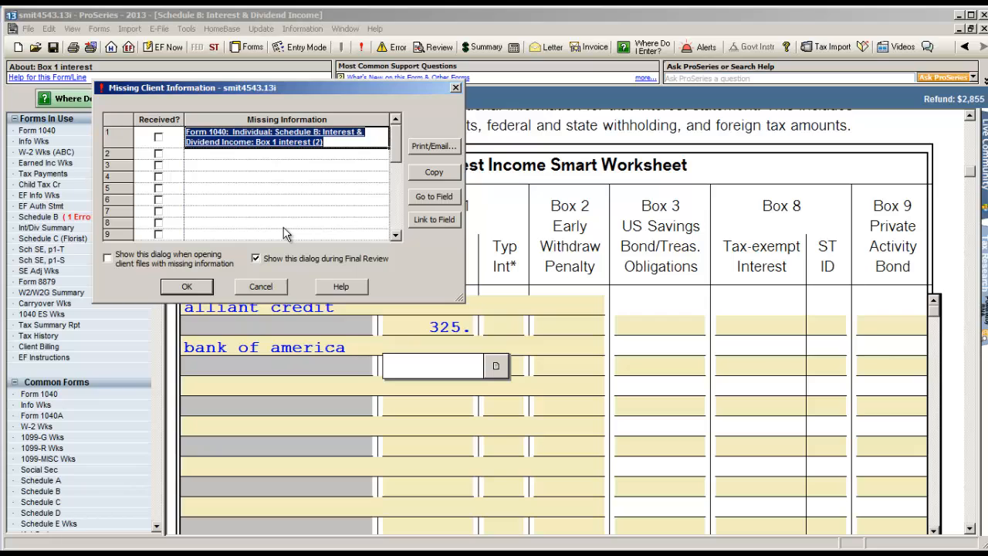
{"action": "left_click", "coordinate": [185, 286]}
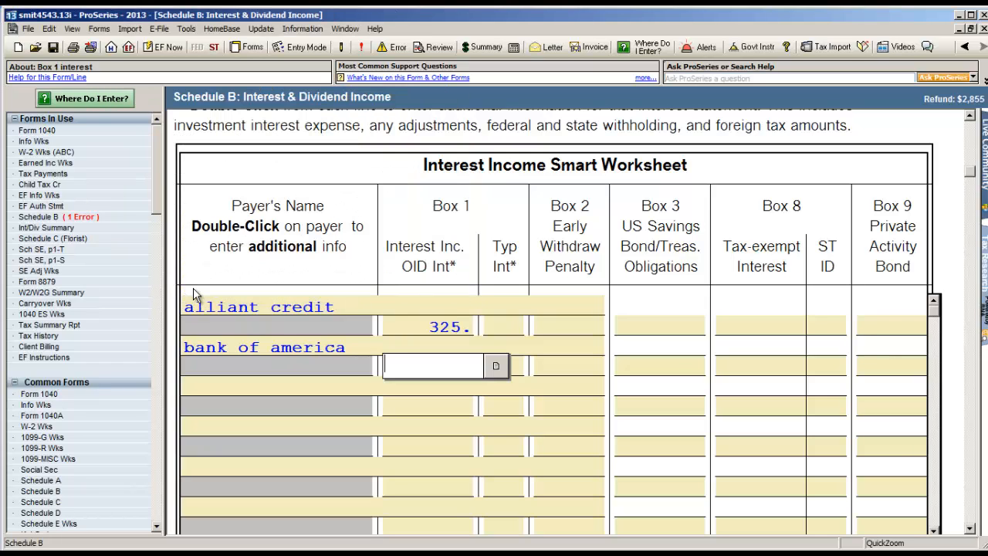
Open Form 1040 and select the line 11 spouse's Alimony received field in the income section.
{"action": "left_click", "coordinate": [38, 129]}
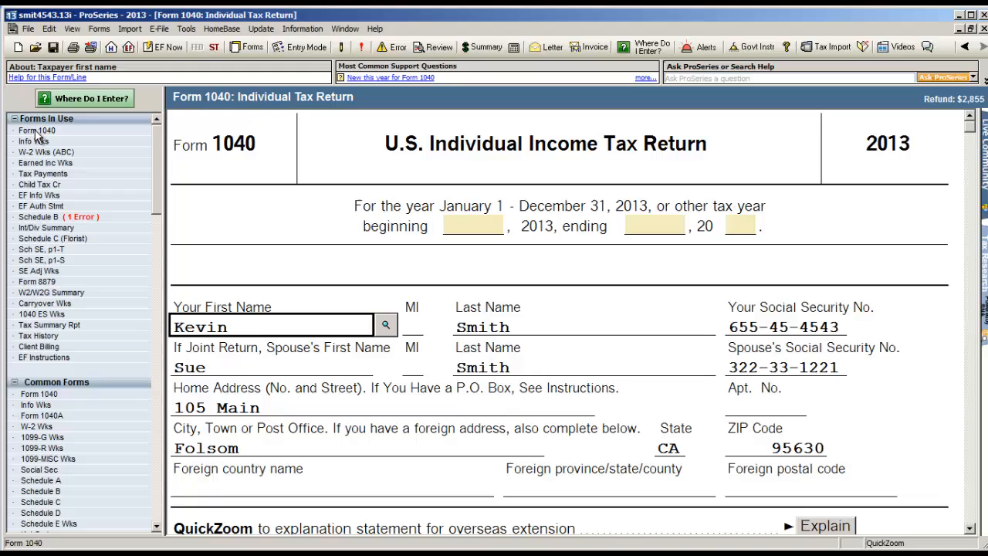
{"action": "left_click", "coordinate": [775, 447]}
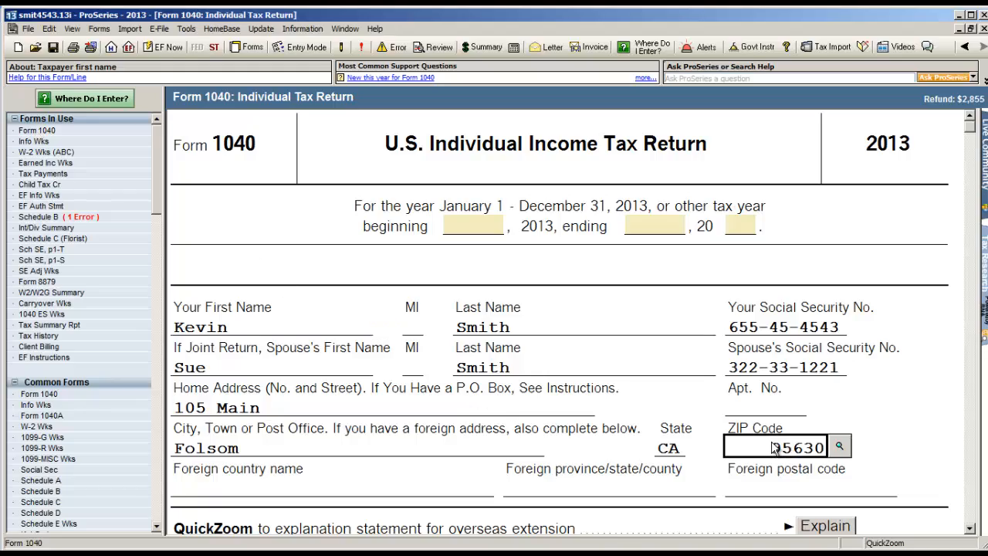
{"action": "scroll", "scroll_direction": "down", "scroll_amount": 3}
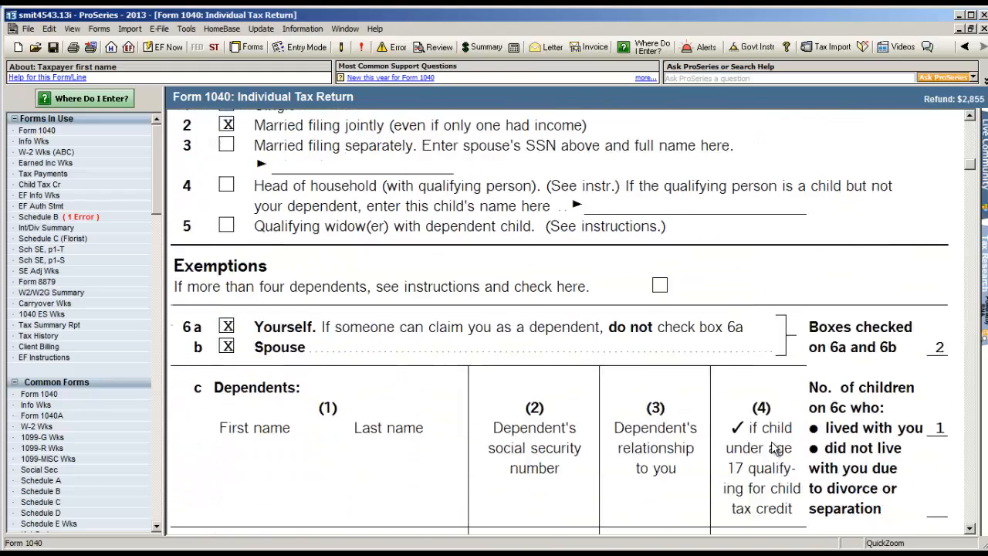
{"action": "scroll", "scroll_direction": "down", "scroll_amount": 3}
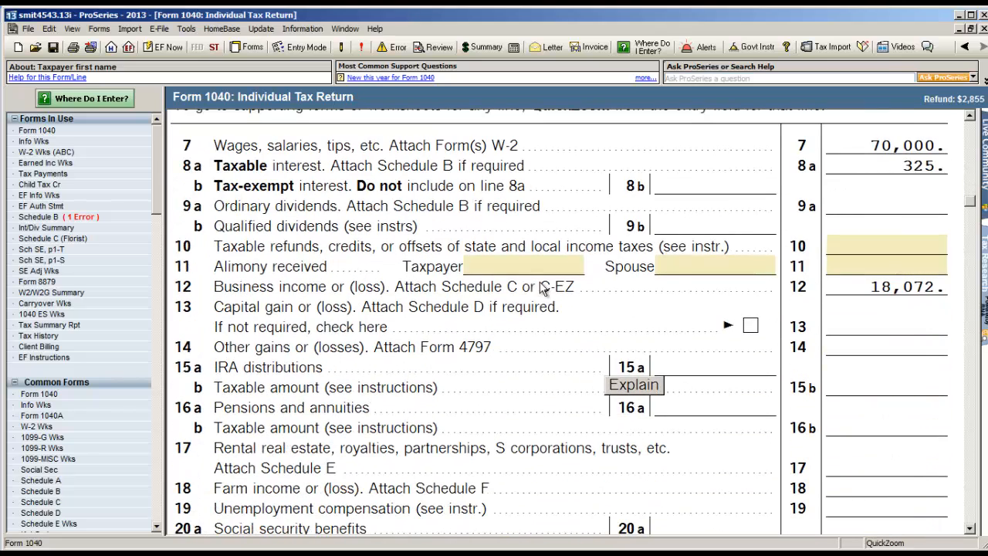
{"action": "left_click", "coordinate": [718, 265]}
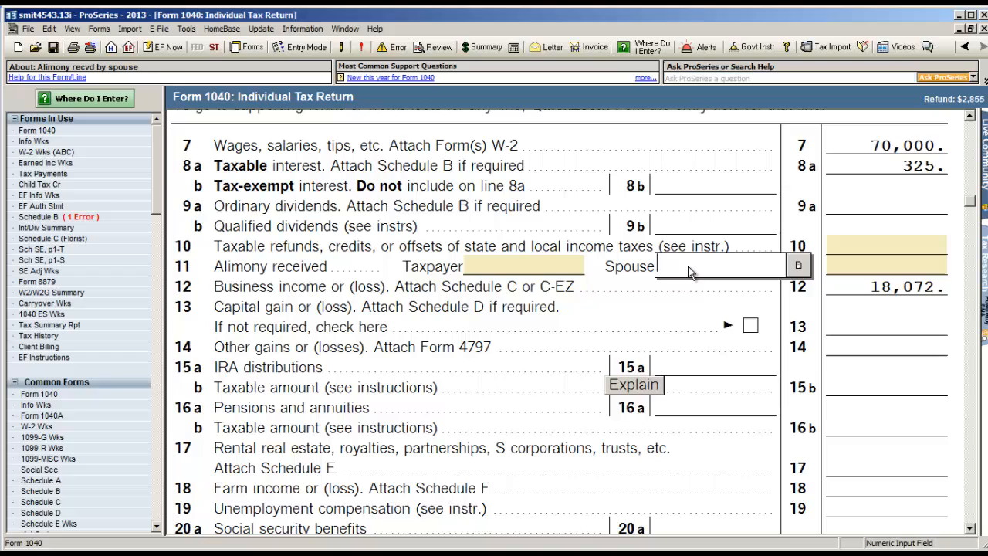
Mark the Alimony received field as missing client information alongside the Schedule B interest item.
{"action": "right_click", "coordinate": [718, 266]}
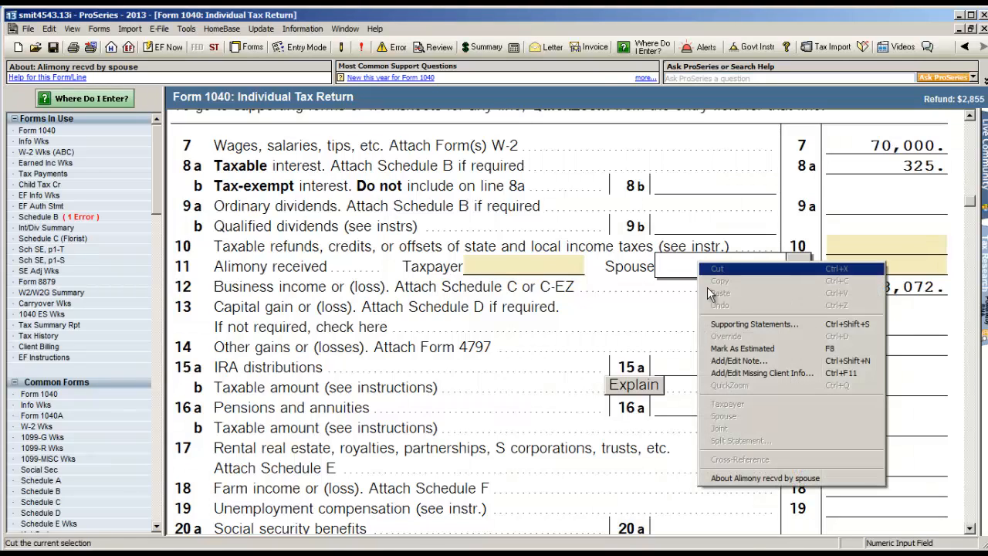
{"action": "mouse_move", "coordinate": [784, 374]}
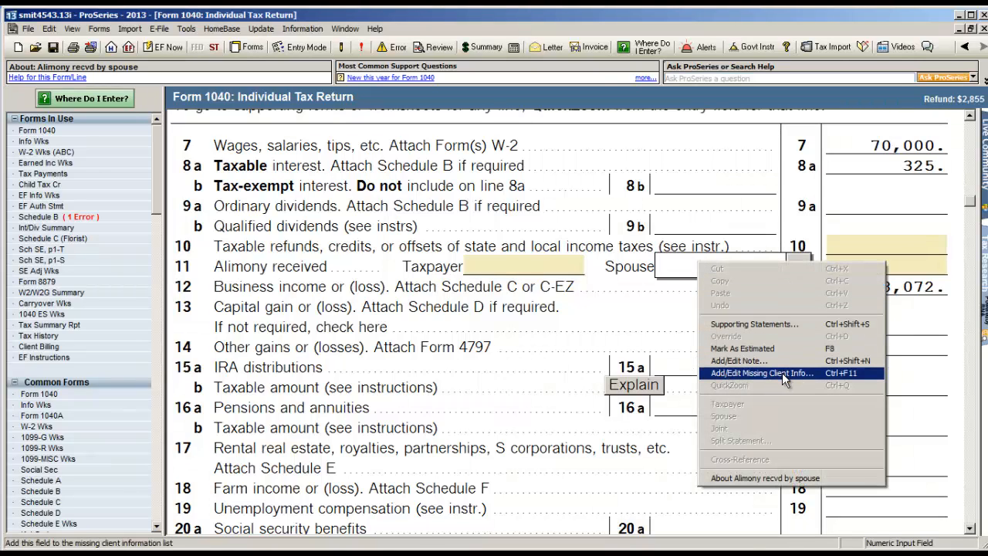
{"action": "left_click", "coordinate": [761, 372]}
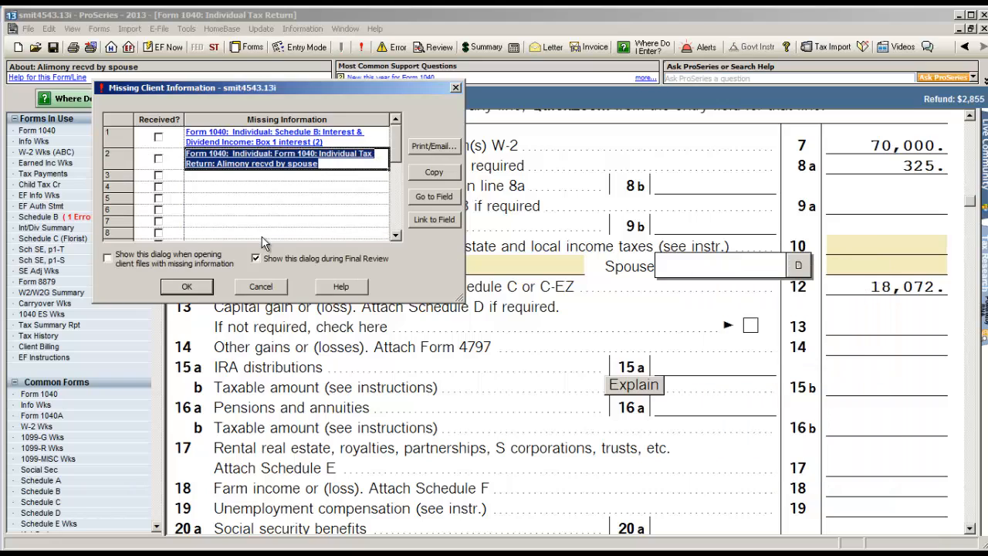
{"action": "mouse_move", "coordinate": [268, 186]}
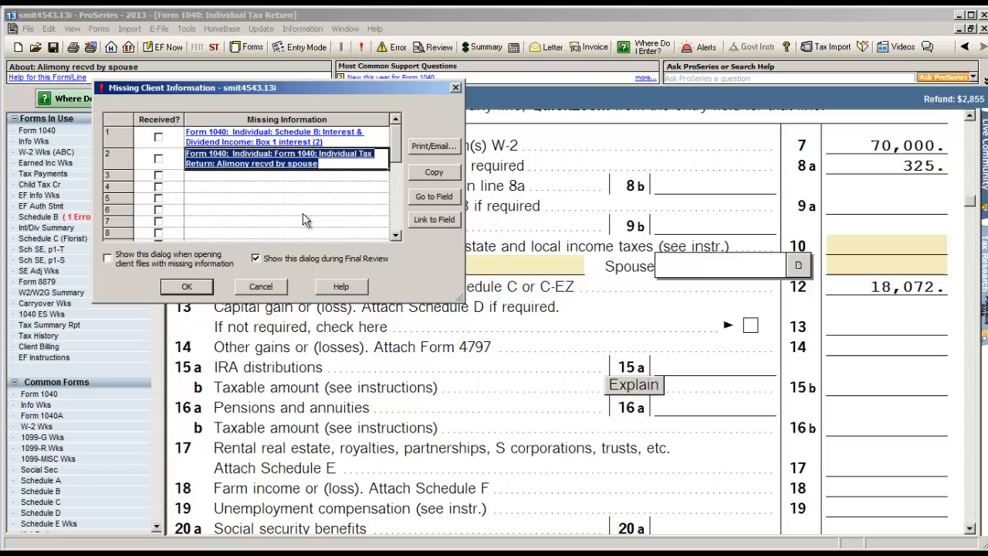
{"action": "mouse_move", "coordinate": [337, 194]}
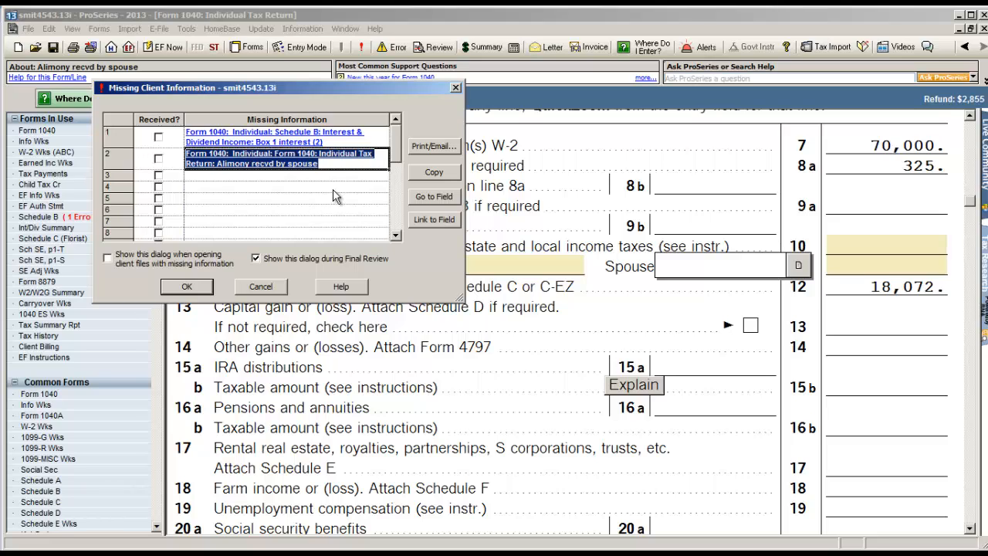
{"action": "mouse_move", "coordinate": [439, 153]}
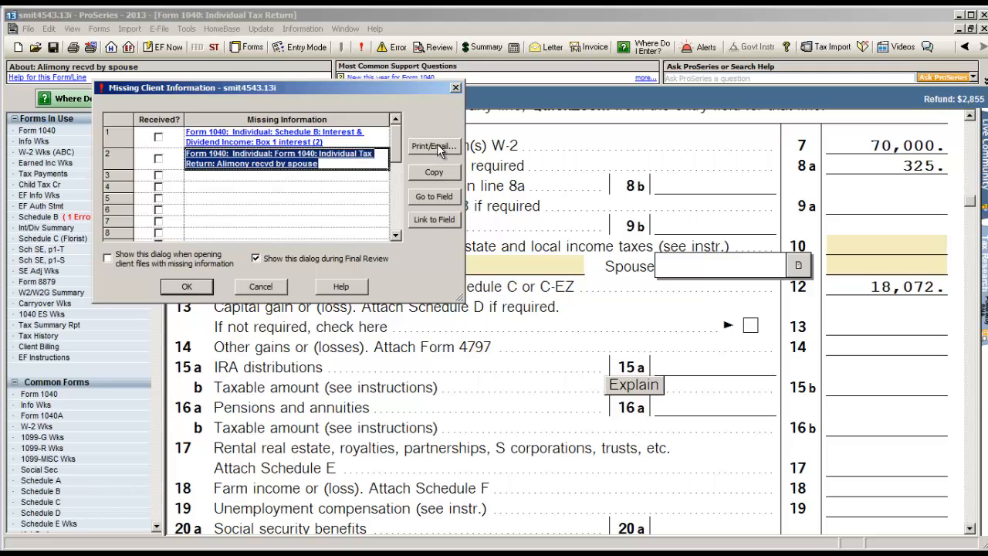
{"action": "left_click", "coordinate": [434, 147]}
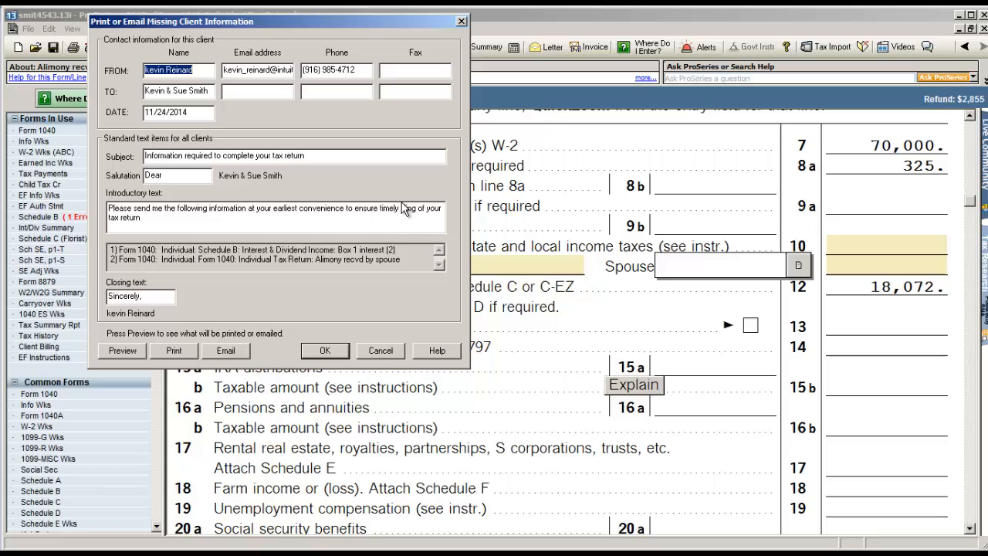
{"action": "mouse_move", "coordinate": [395, 316]}
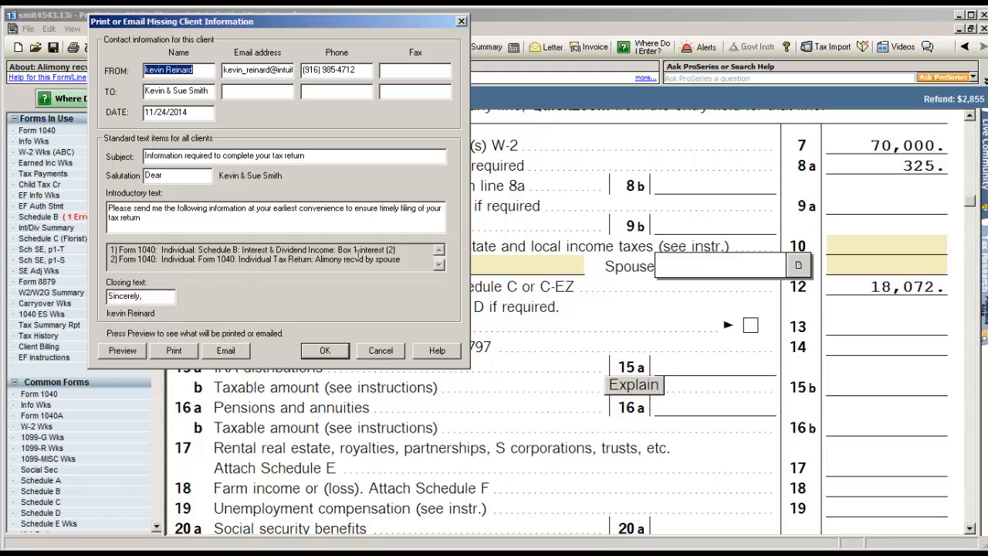
{"action": "mouse_move", "coordinate": [306, 281]}
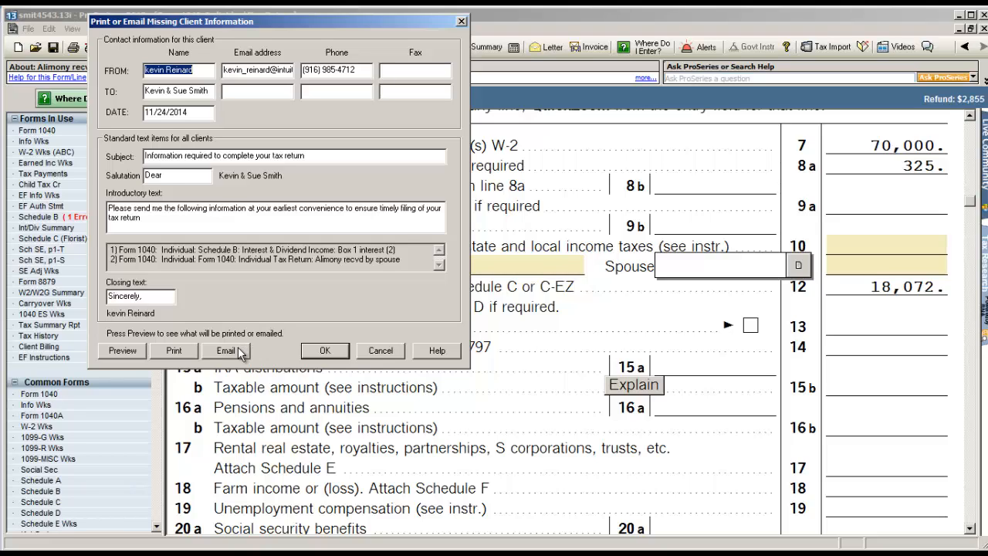
{"action": "mouse_move", "coordinate": [356, 229]}
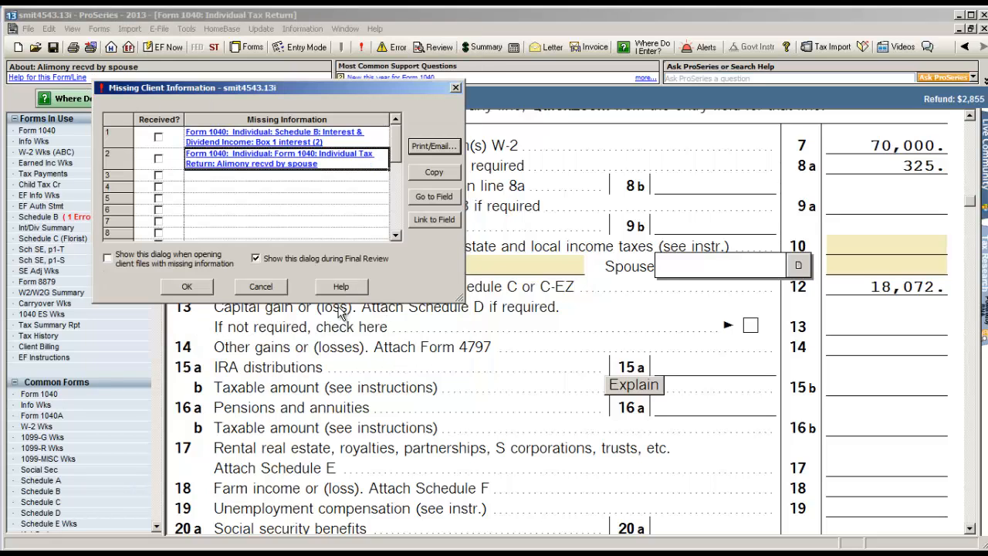
Confirm the missing client information list and save the Smith return as it closes to HomeBase.
{"action": "left_click", "coordinate": [185, 285]}
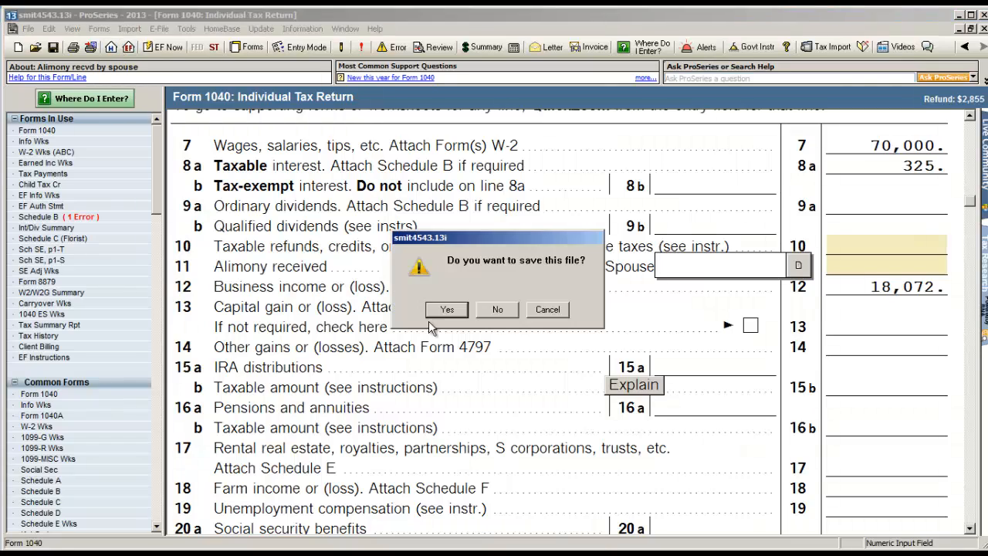
{"action": "left_click", "coordinate": [497, 308]}
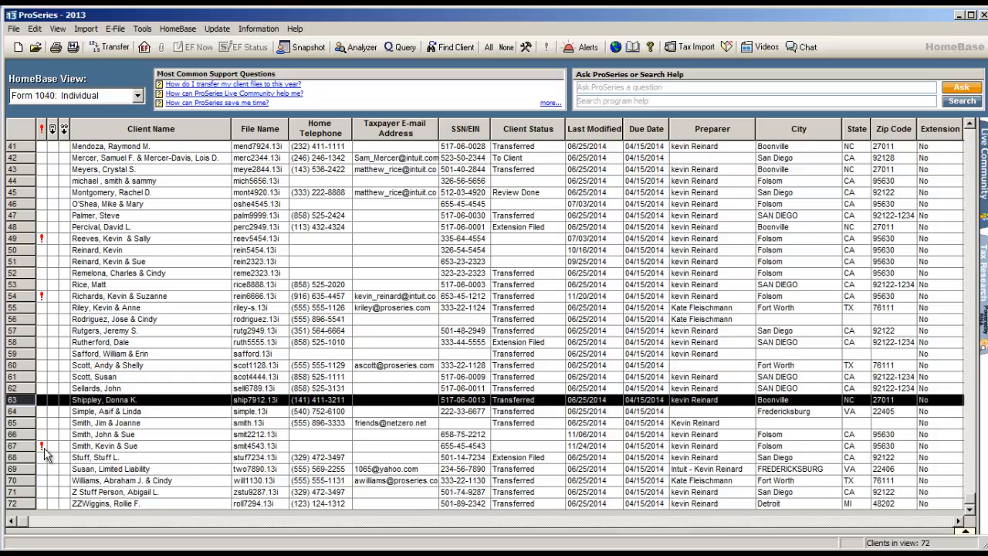
{"action": "mouse_move", "coordinate": [46, 457]}
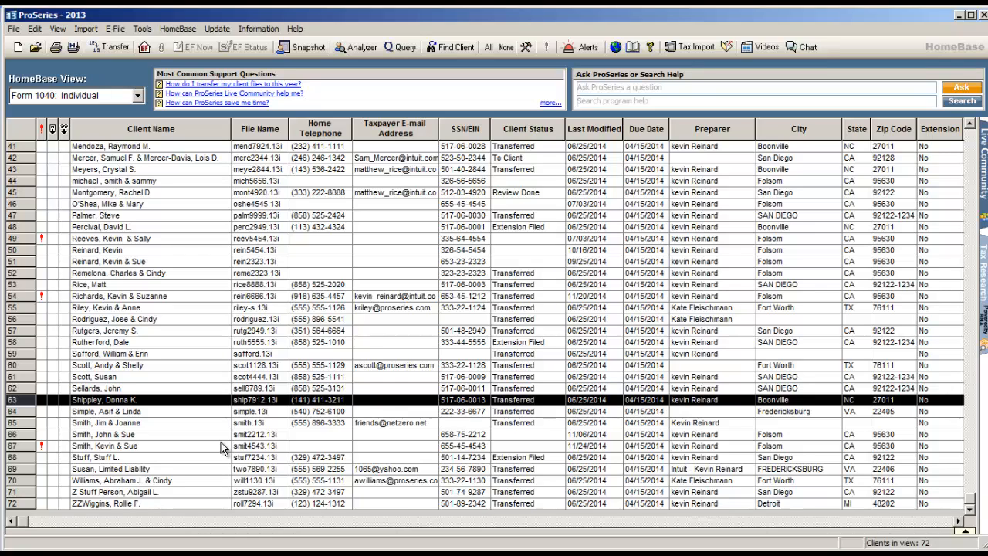
{"action": "mouse_move", "coordinate": [253, 208]}
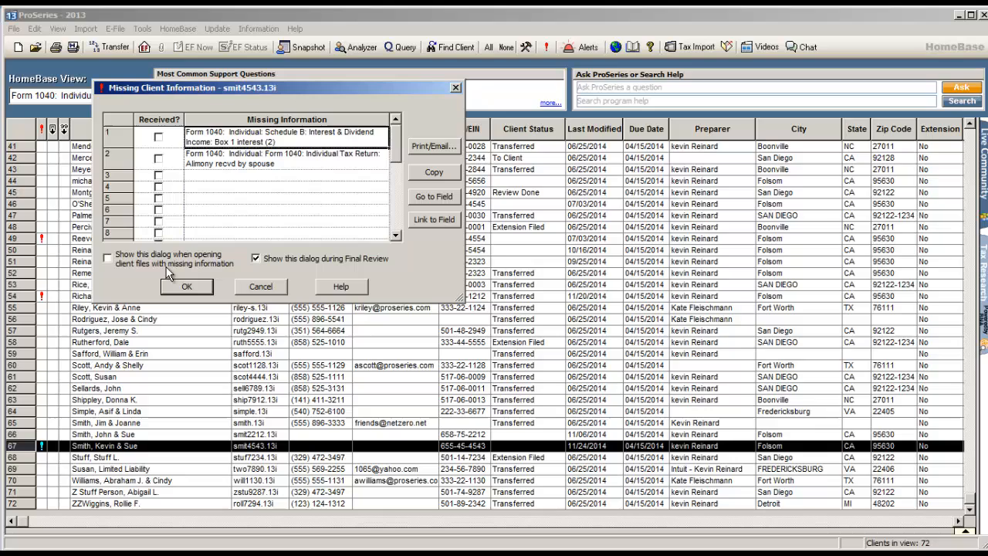
{"action": "mouse_move", "coordinate": [275, 293]}
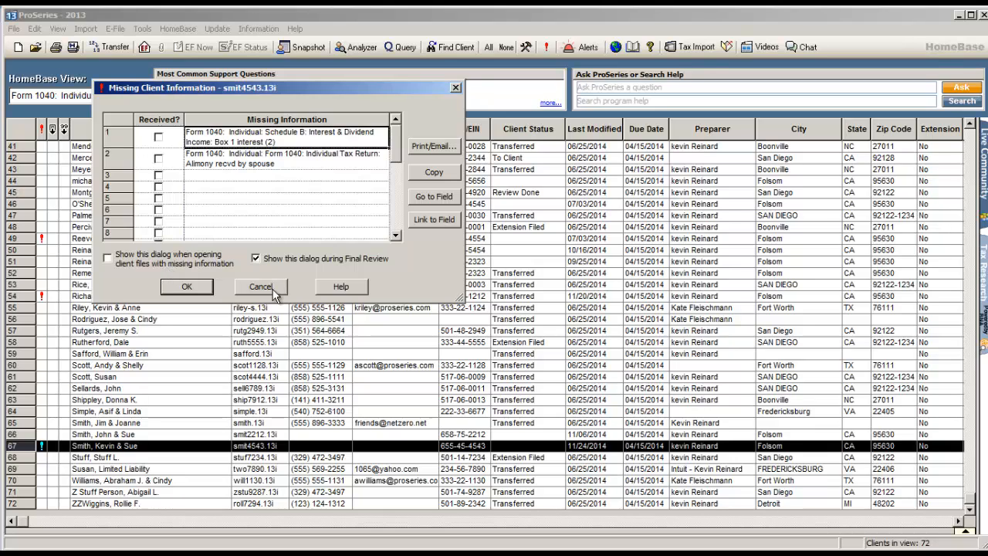
Cancel out of the Smith missing client information list back to the HomeBase client list.
{"action": "left_click", "coordinate": [259, 286]}
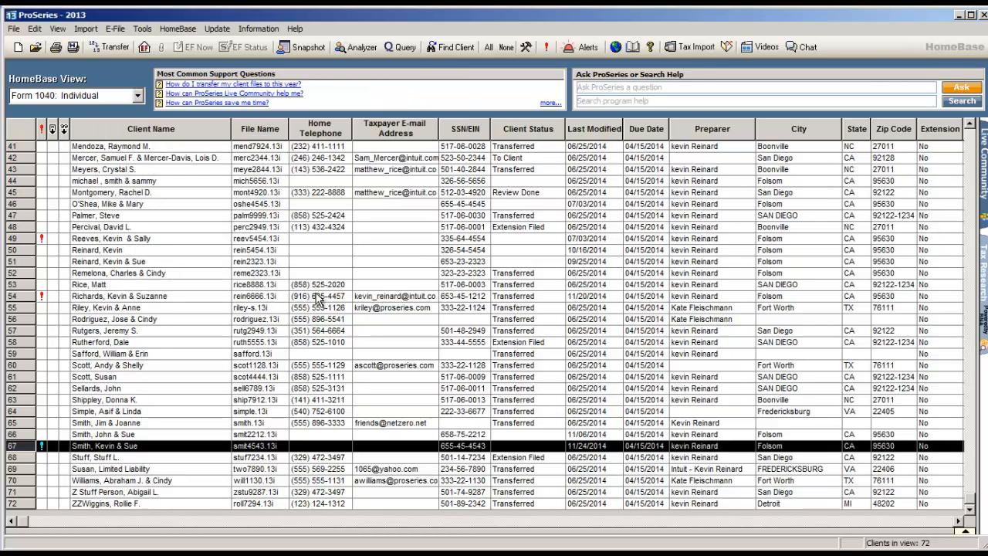